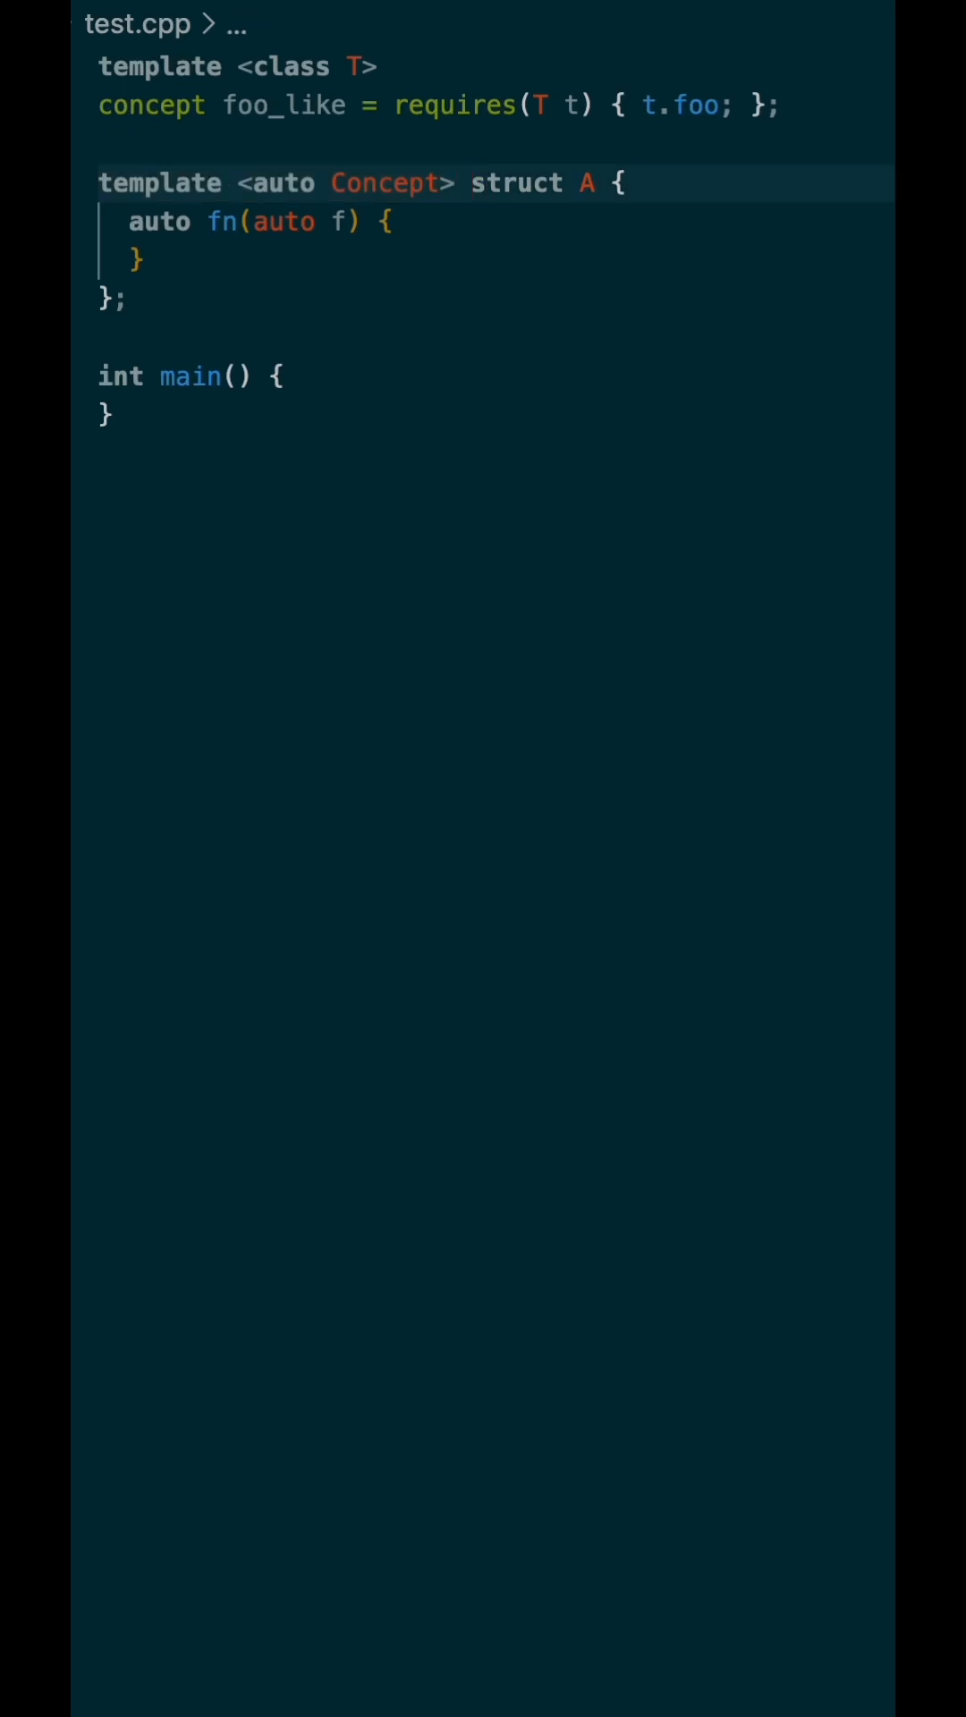
pyautogui.write('static_assert(requires { Concept(f); });')
pyautogui.write('} bar;')
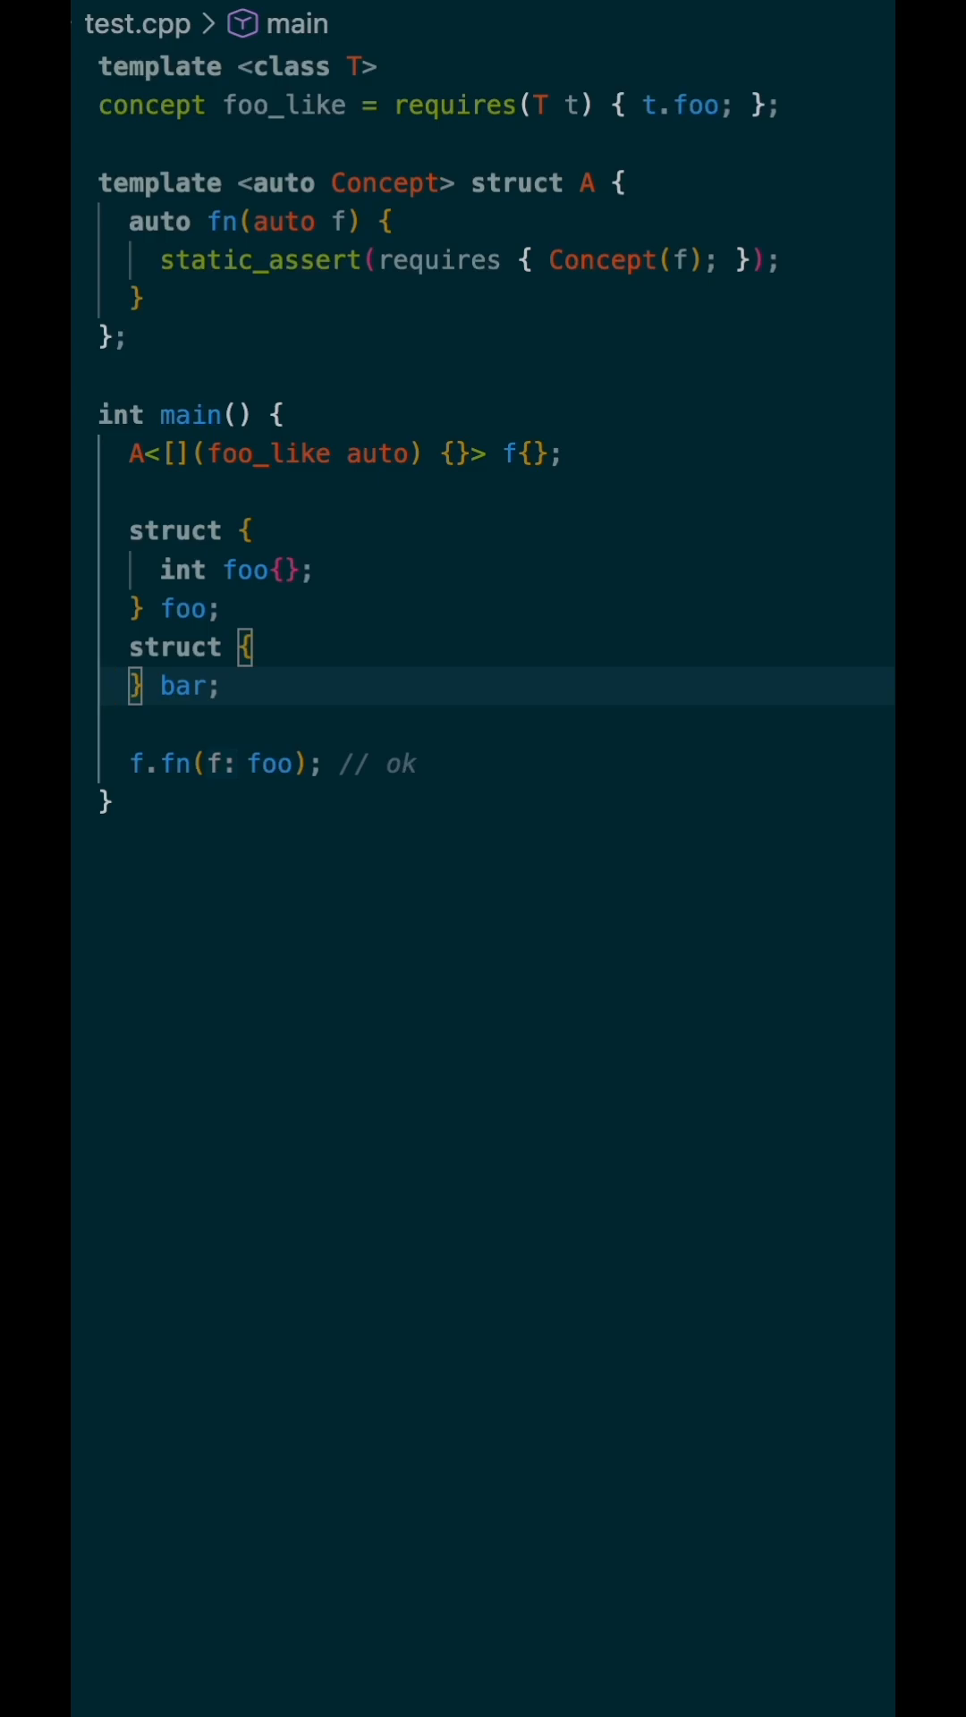
pyautogui.write('f.fn(f: bar); // error')
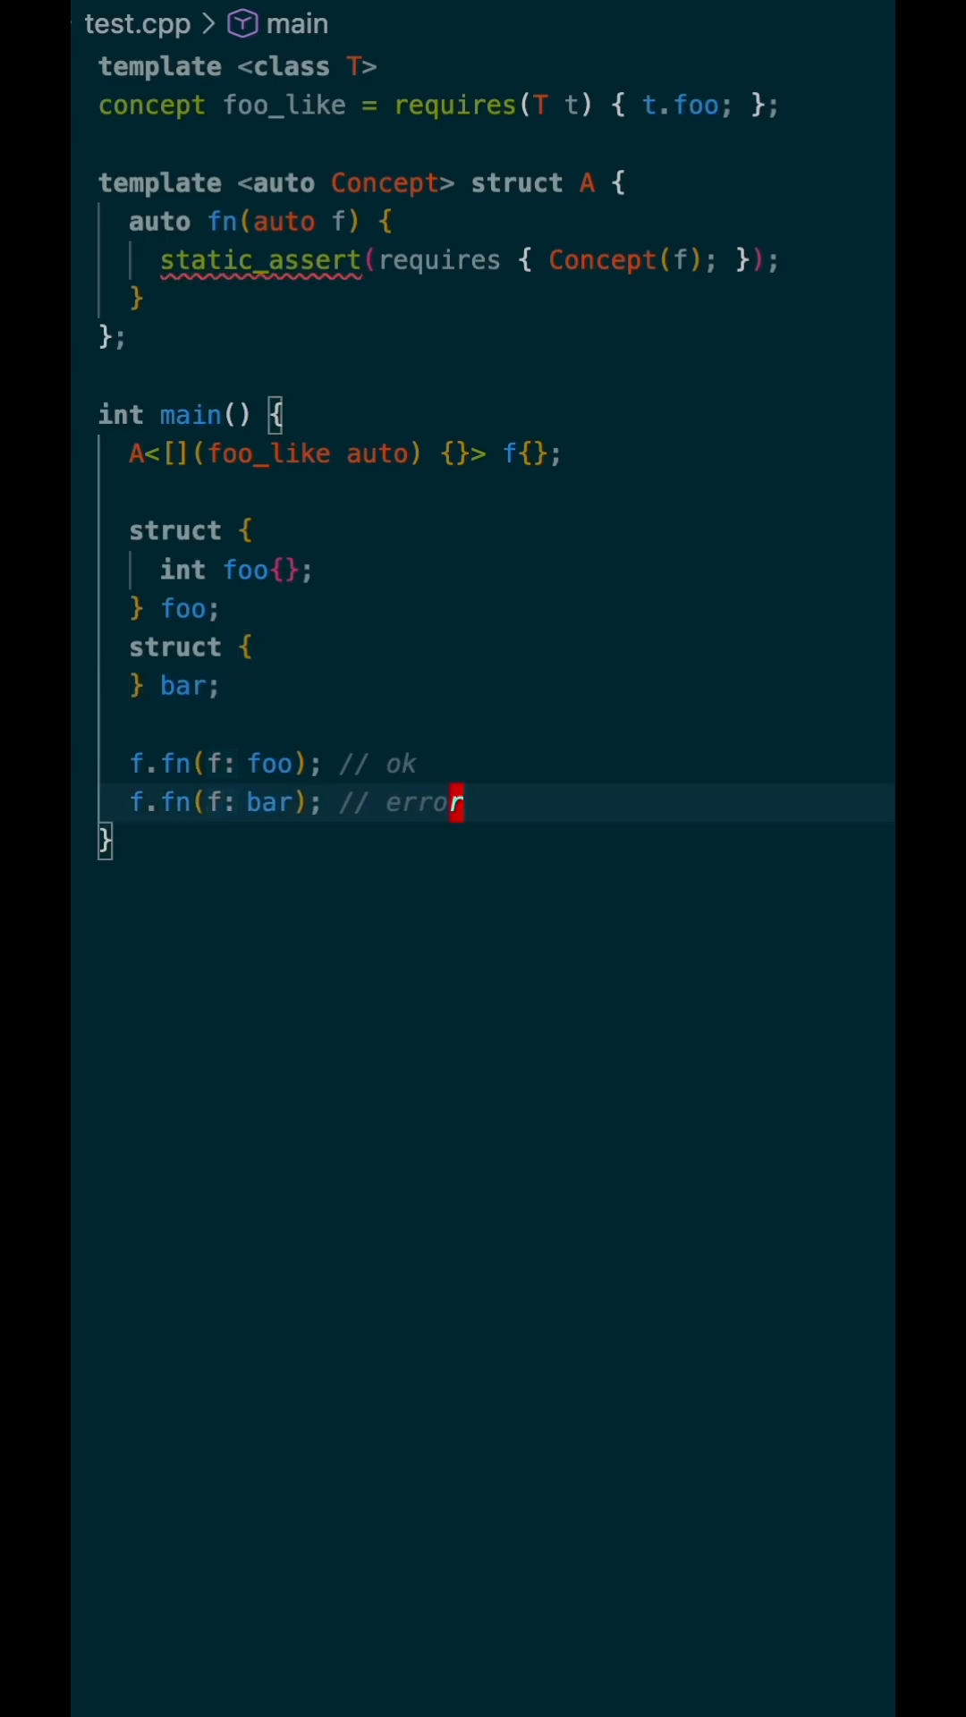